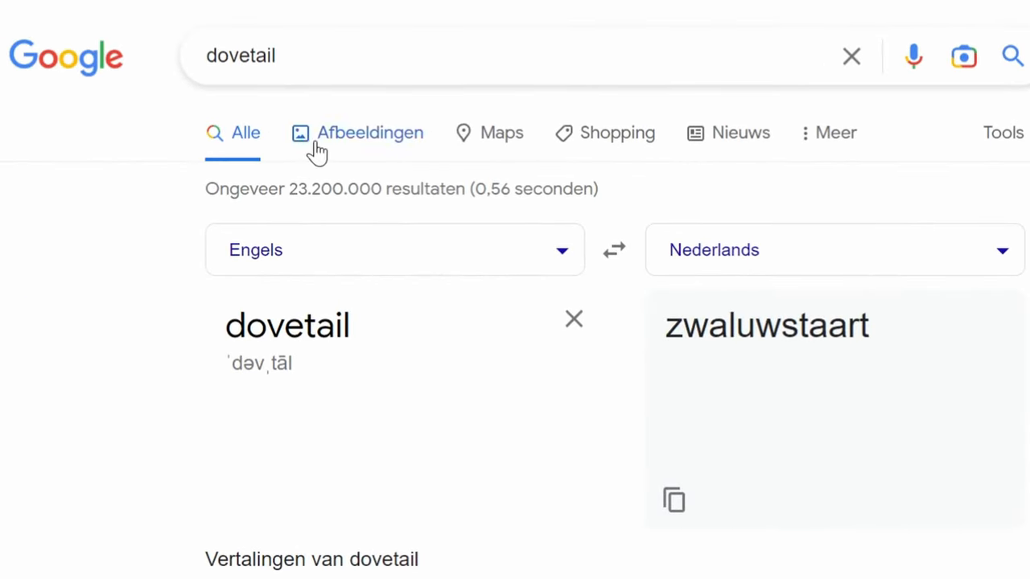
Draw a rising red diagonal line across the melody notes to mark the dovetailing.
left_click(370, 132)
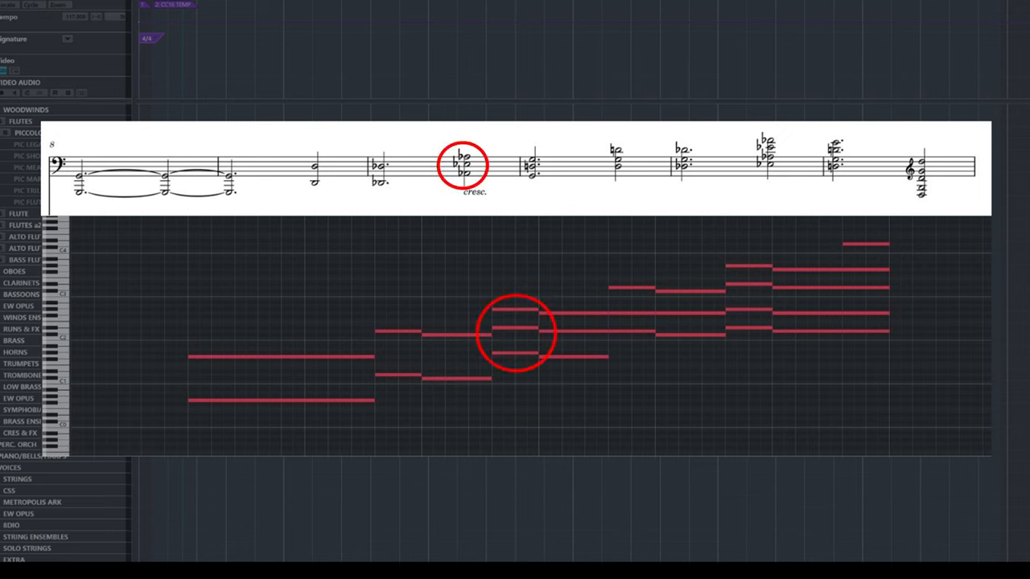
left_click_drag(309, 329, 818, 232)
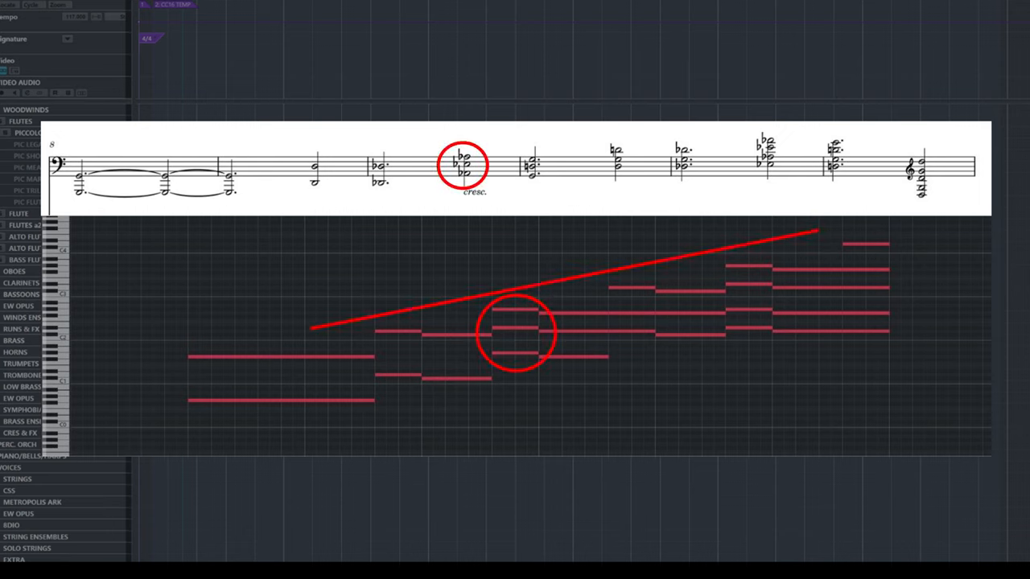